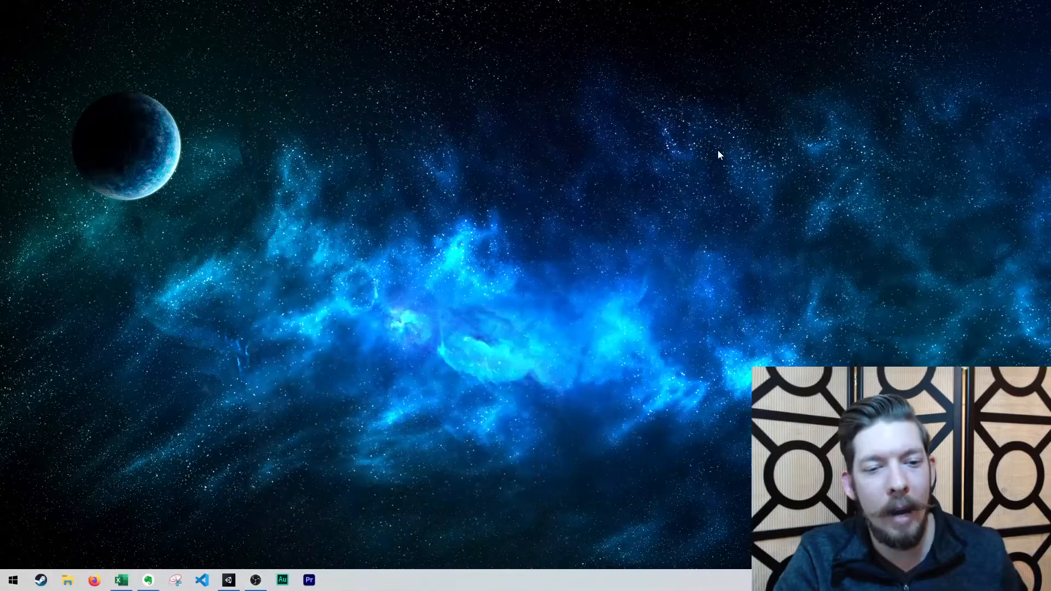
# - Check the Devlog 5 recording and editing entries and their total times in the timesheet
pyautogui.press('alt+tab')
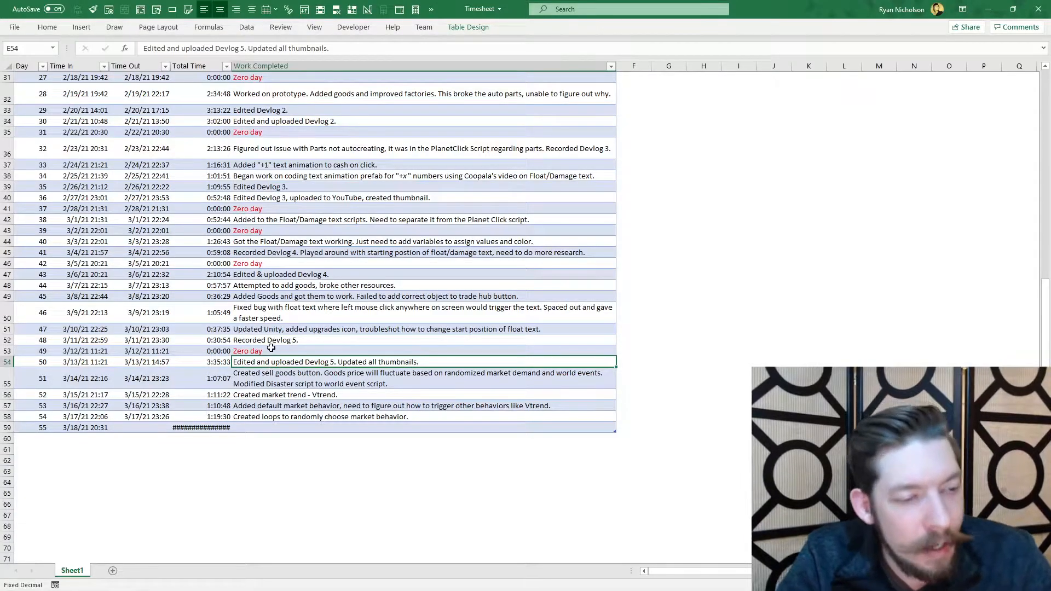
pyautogui.click(402, 340)
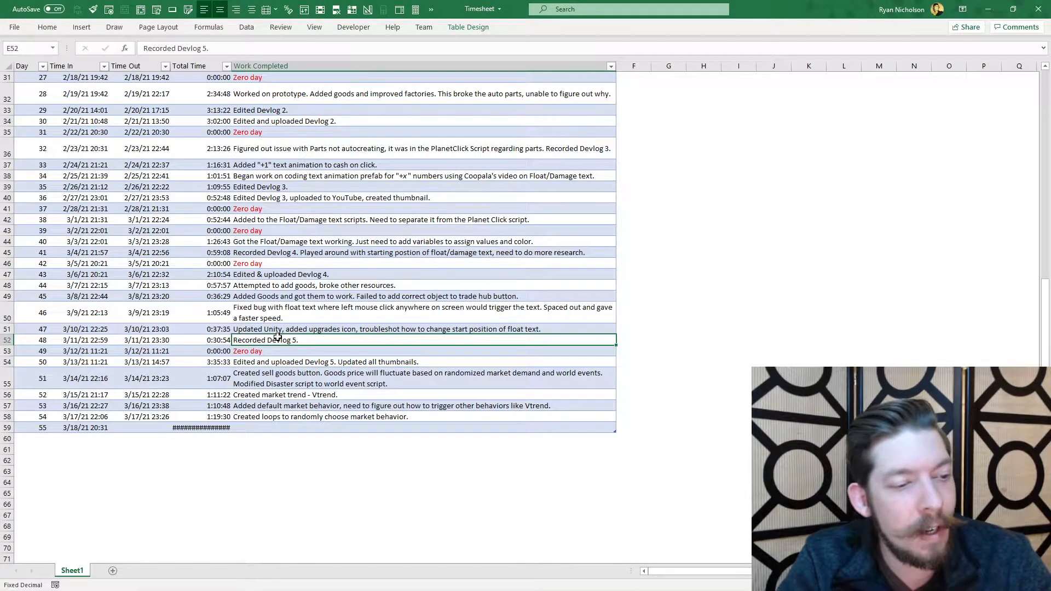
pyautogui.click(218, 340)
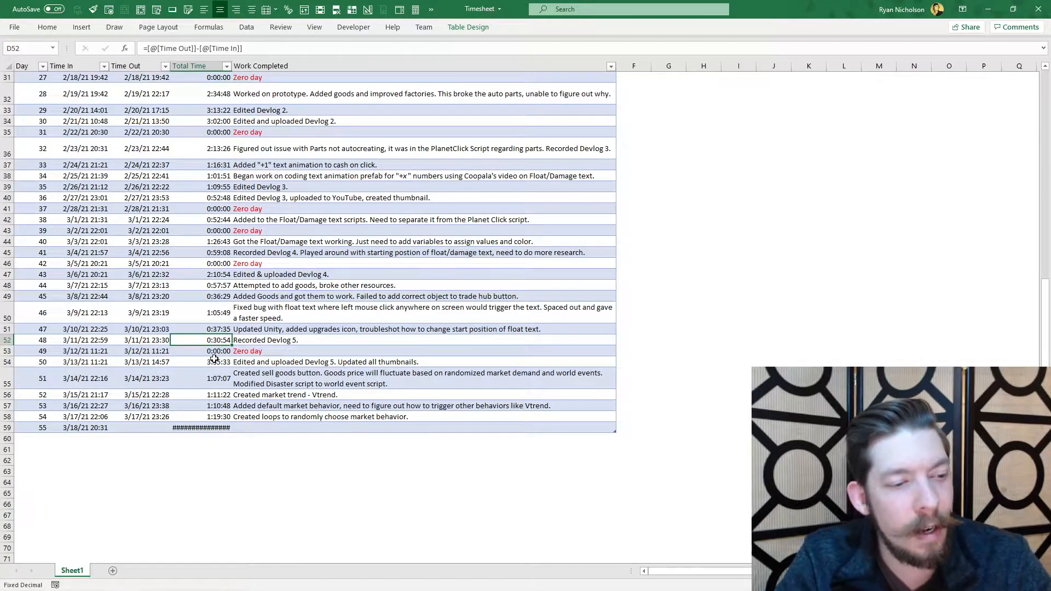
pyautogui.click(146, 362)
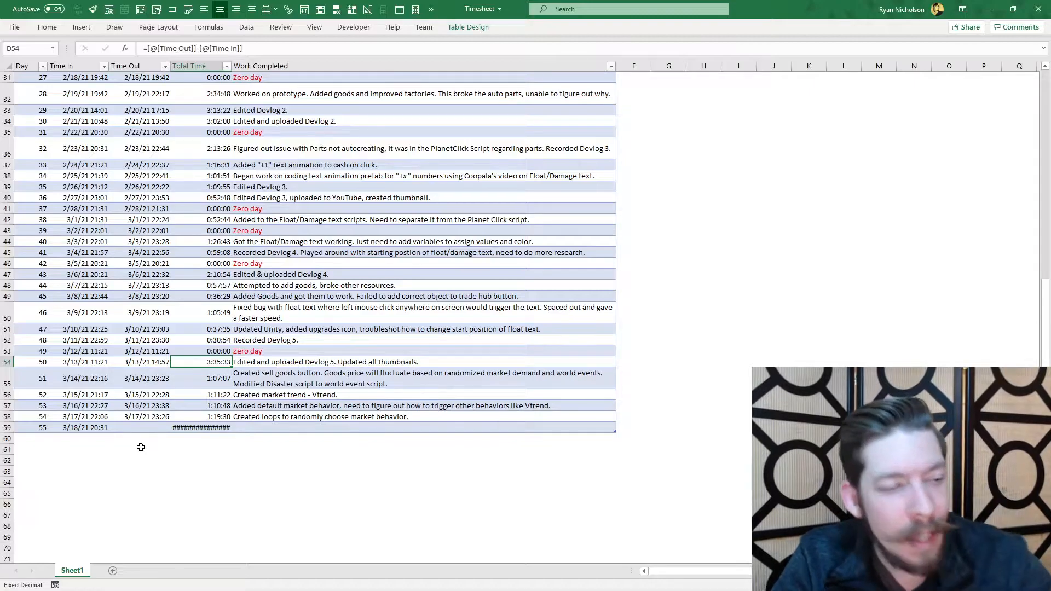
pyautogui.click(246, 350)
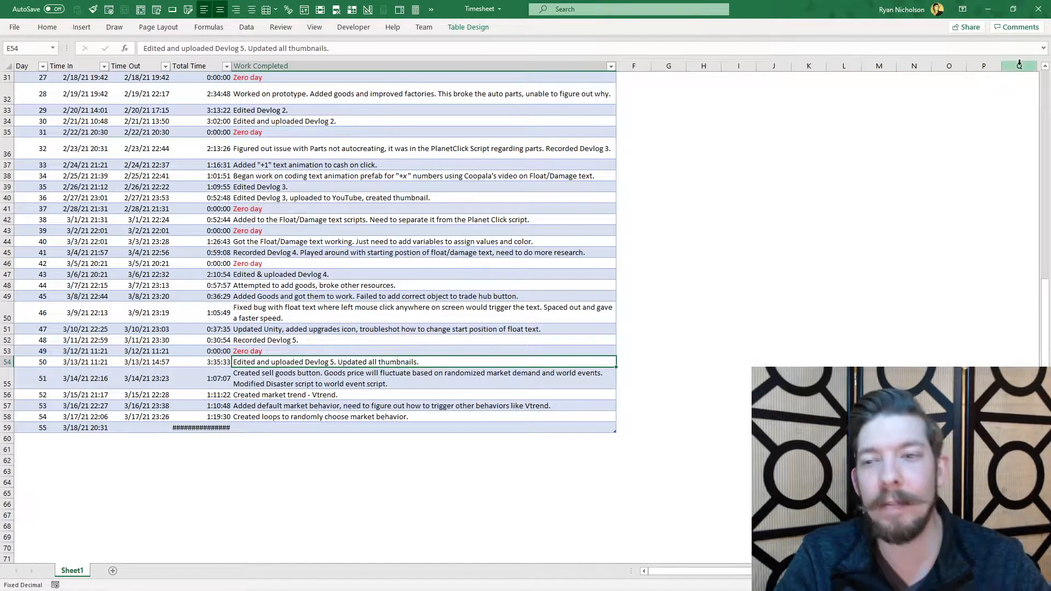
pyautogui.moveTo(987, 12)
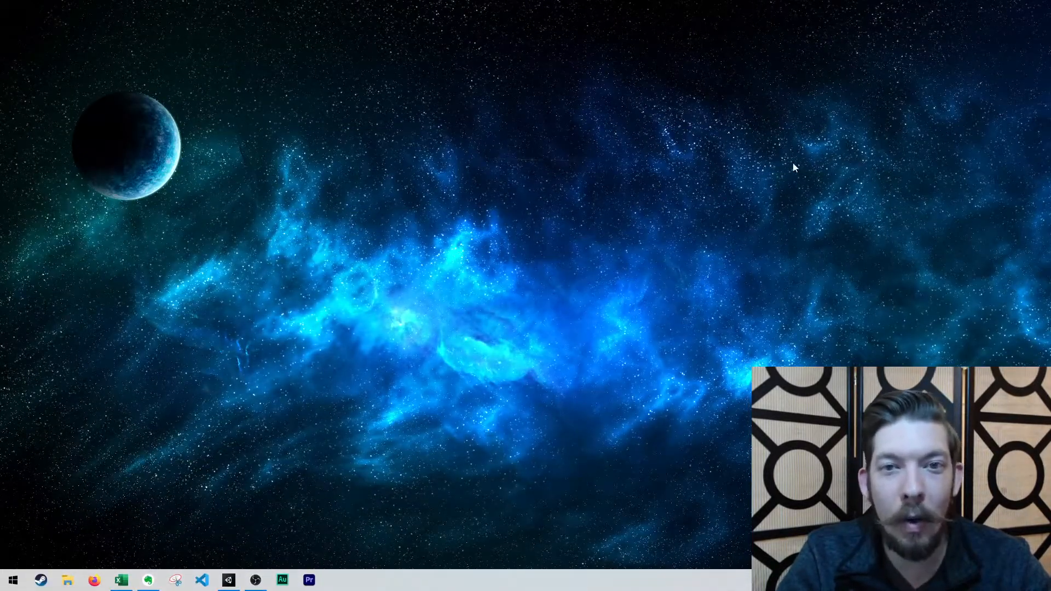
pyautogui.moveTo(609, 301)
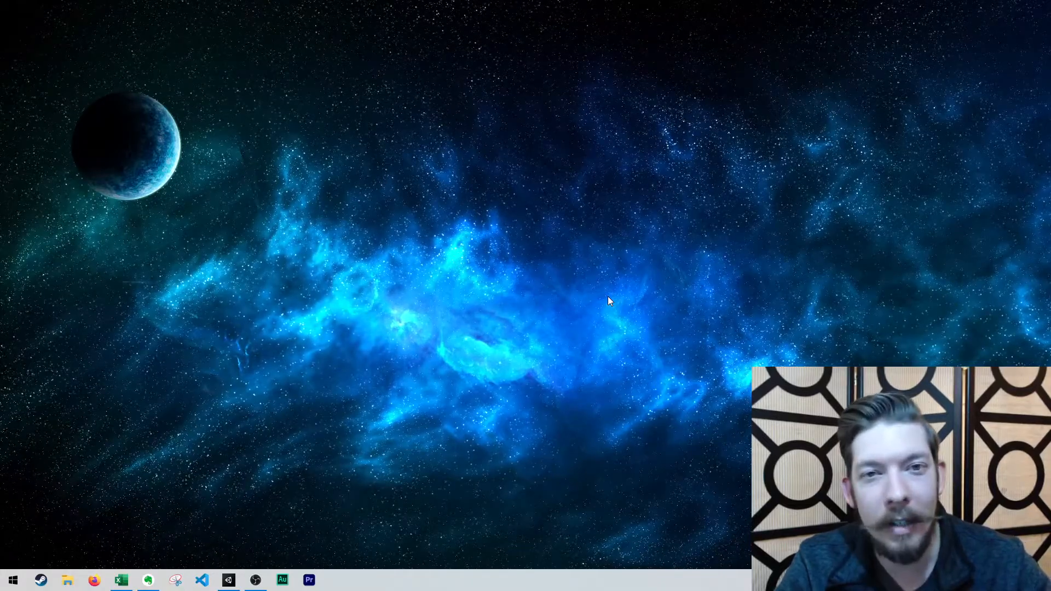
pyautogui.moveTo(585, 315)
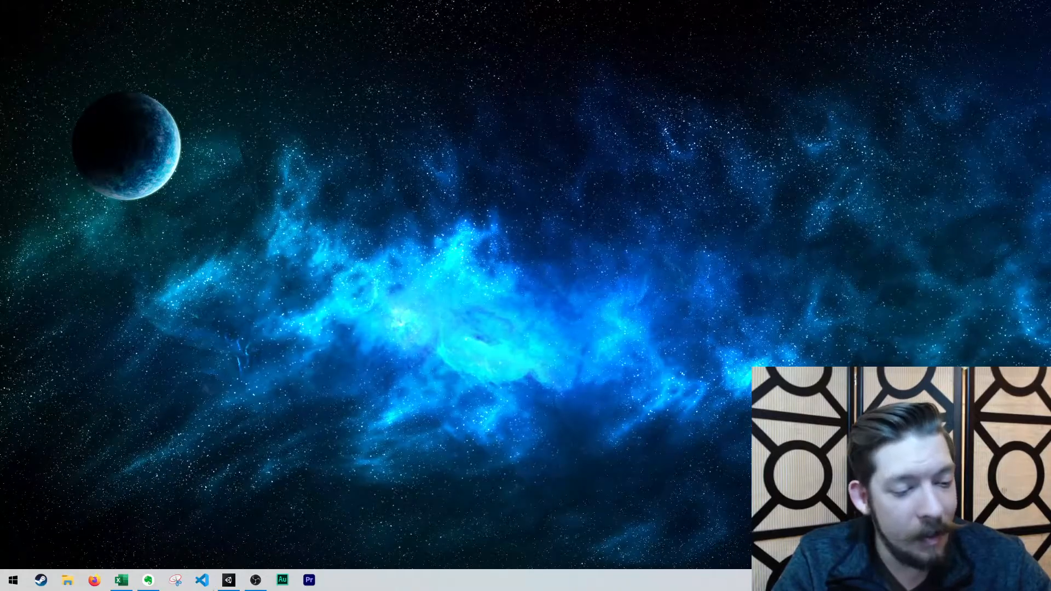
# - Minimize Excel from the taskbar so the space wallpaper desktop is visible
pyautogui.click(227, 579)
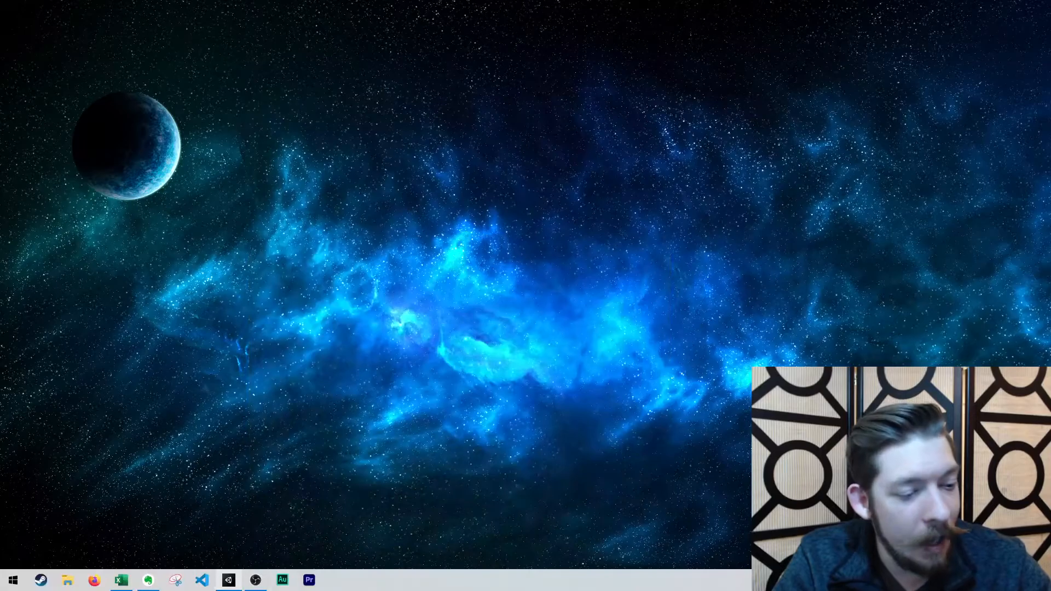
pyautogui.click(120, 579)
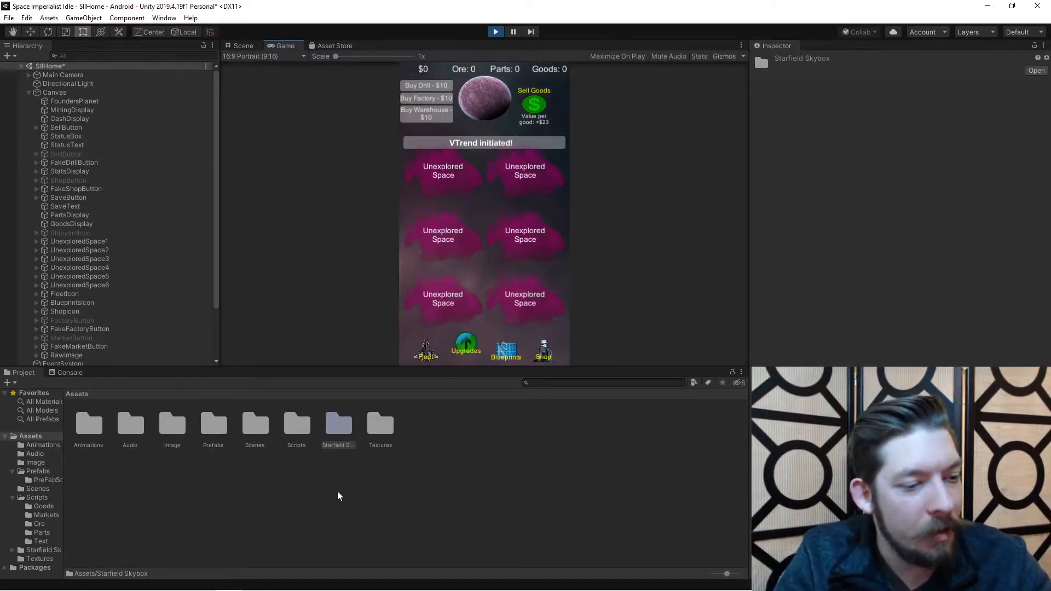
# - Select WorldEventObject in the Hierarchy to show its World Event and Market Trend components
pyautogui.scroll(-3)
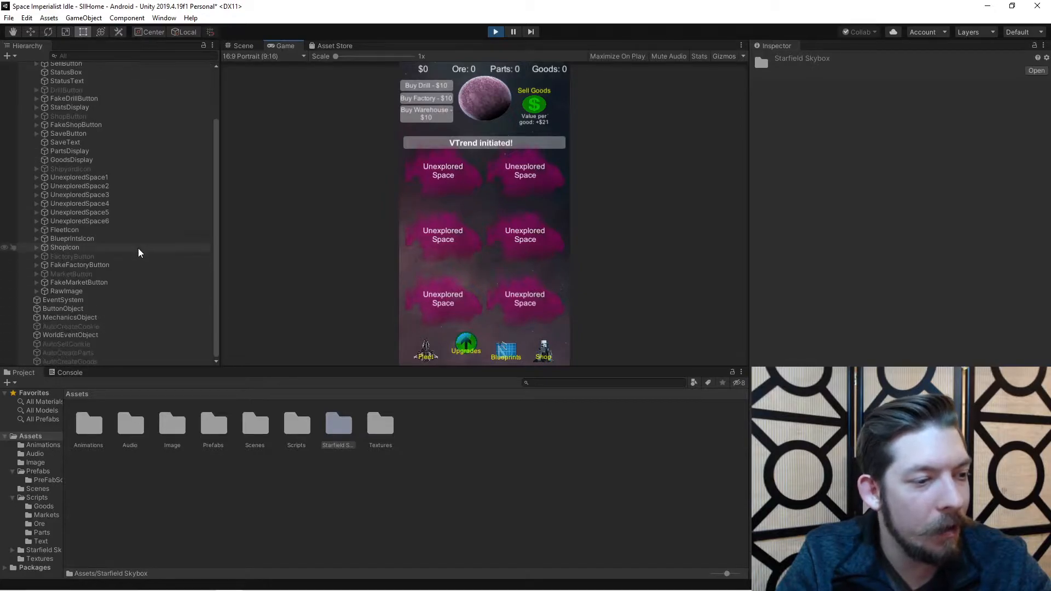
pyautogui.click(69, 334)
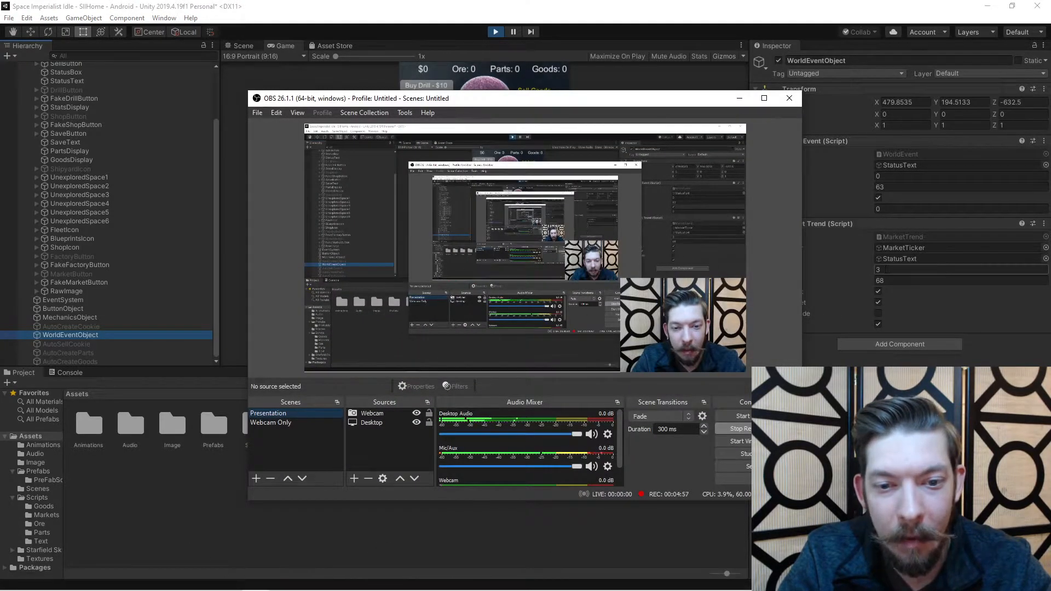
# - Bring the Unity editor back in front of OBS to watch the Game view
pyautogui.click(789, 98)
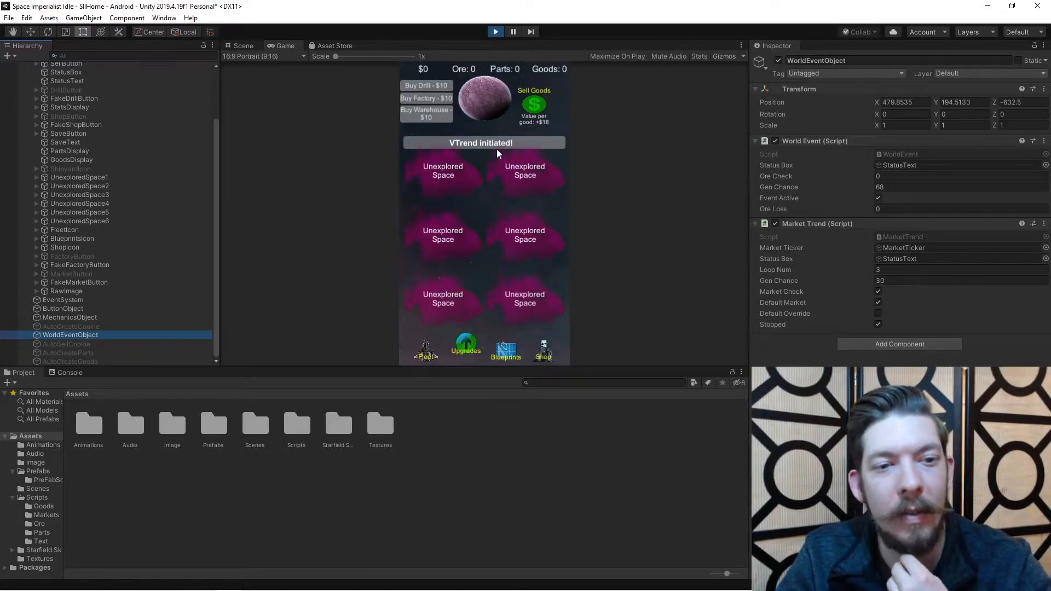
pyautogui.moveTo(611, 206)
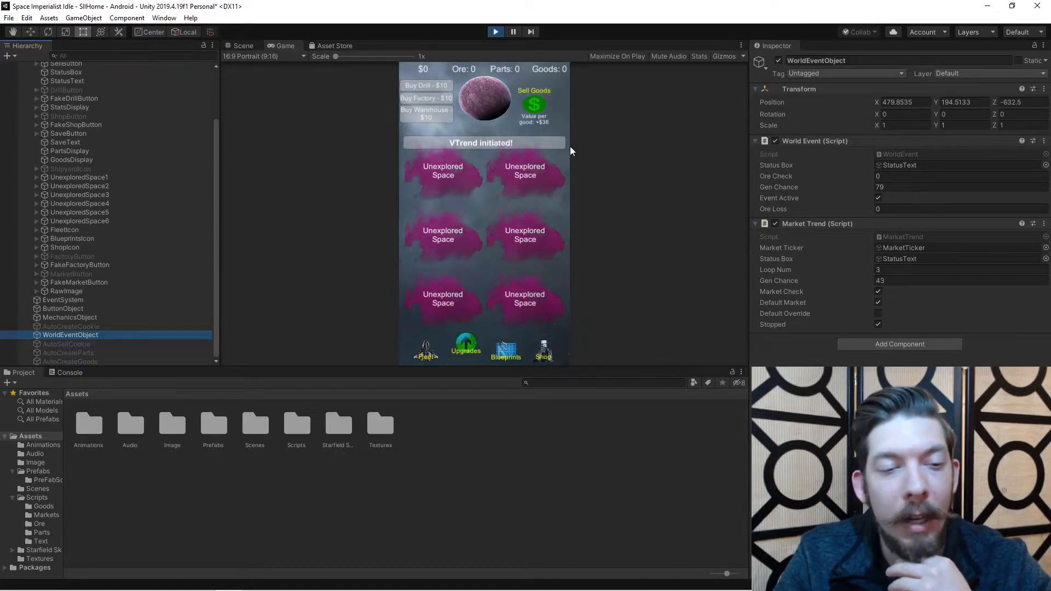
# - Tap the planet to earn money and buy a drill
pyautogui.click(484, 100)
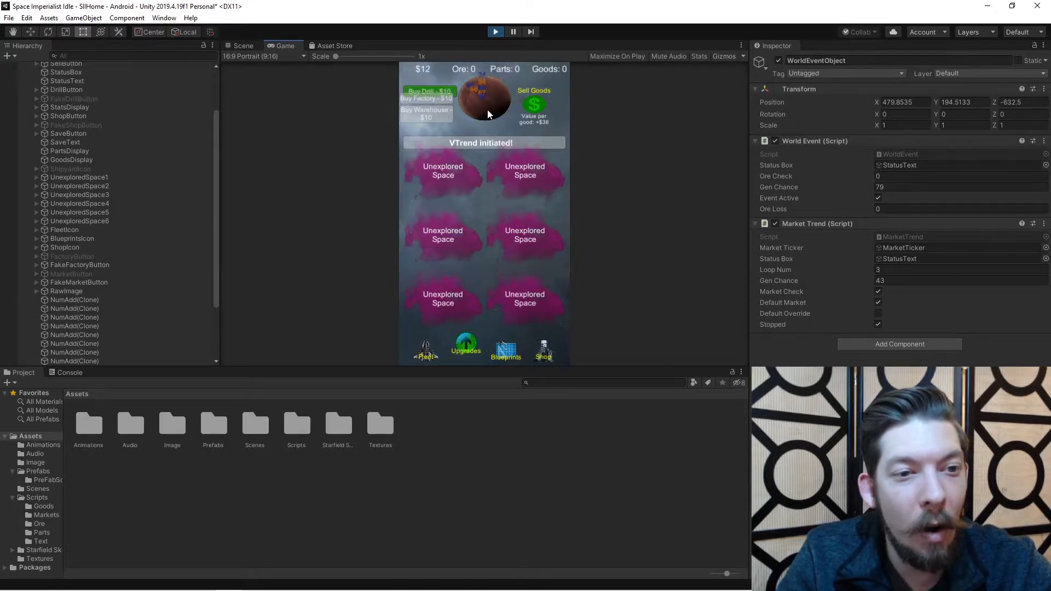
pyautogui.click(427, 86)
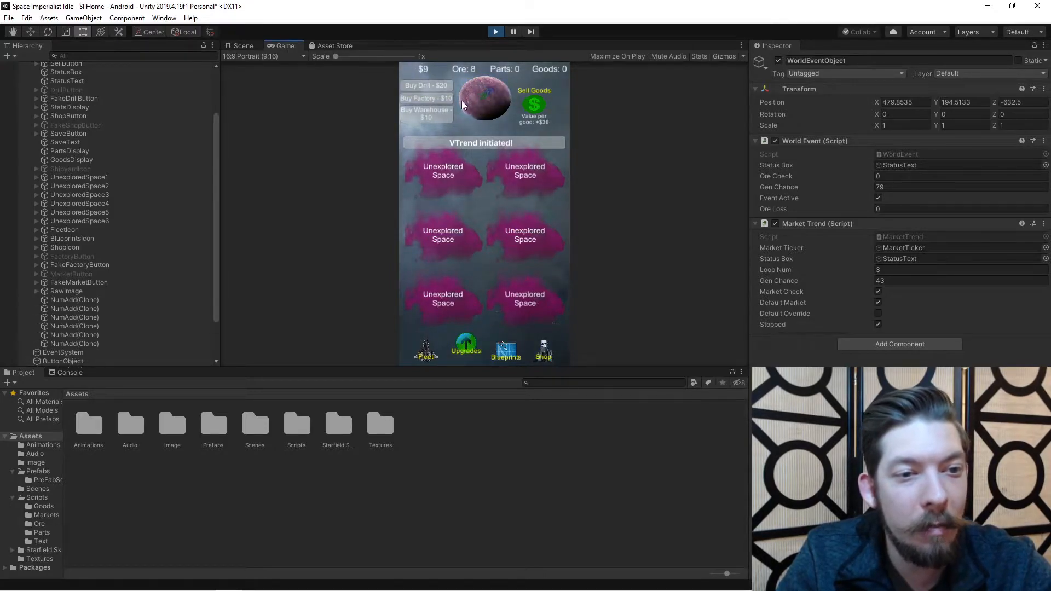
pyautogui.click(426, 99)
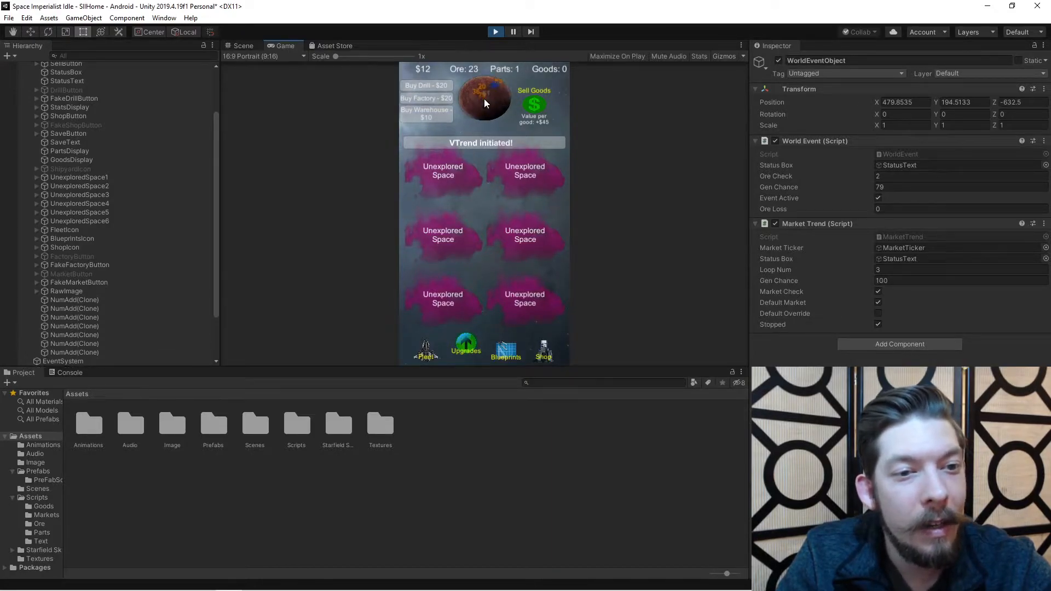
# - Mine the planet repeatedly to build up ore and produce goods
pyautogui.click(483, 101)
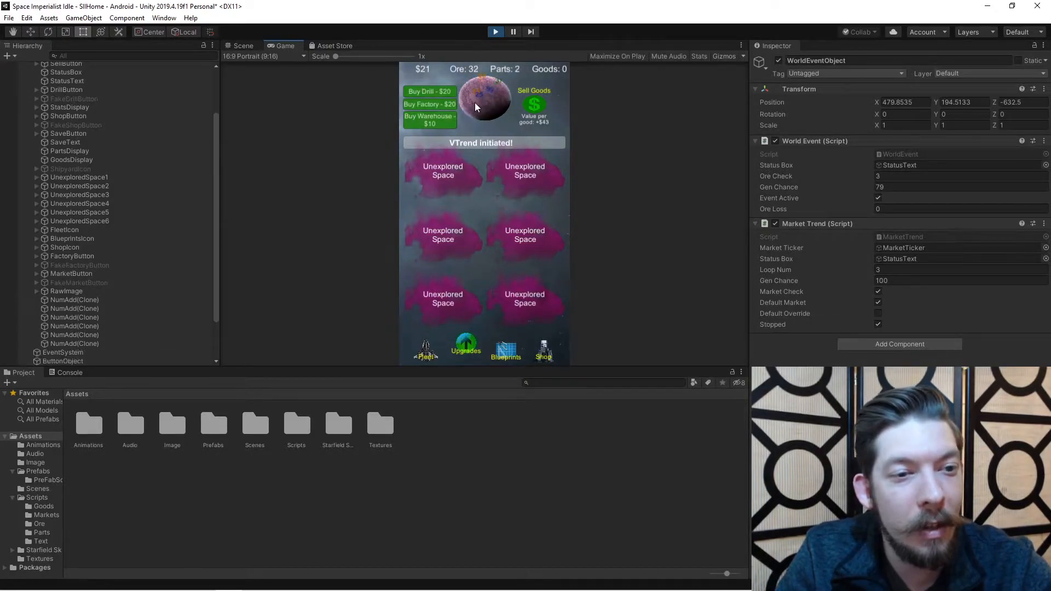
pyautogui.click(429, 120)
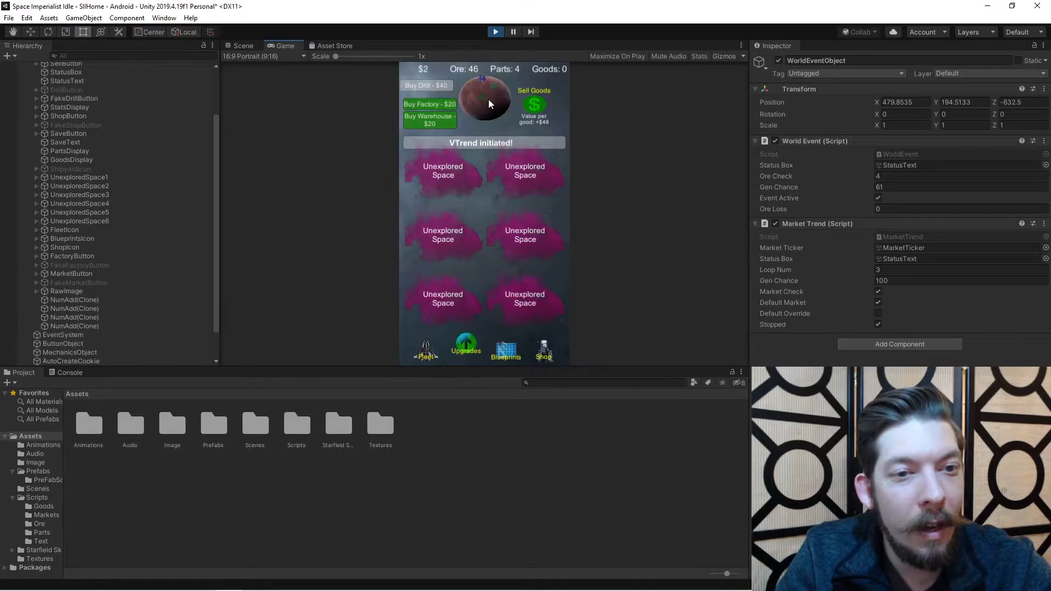
pyautogui.click(429, 120)
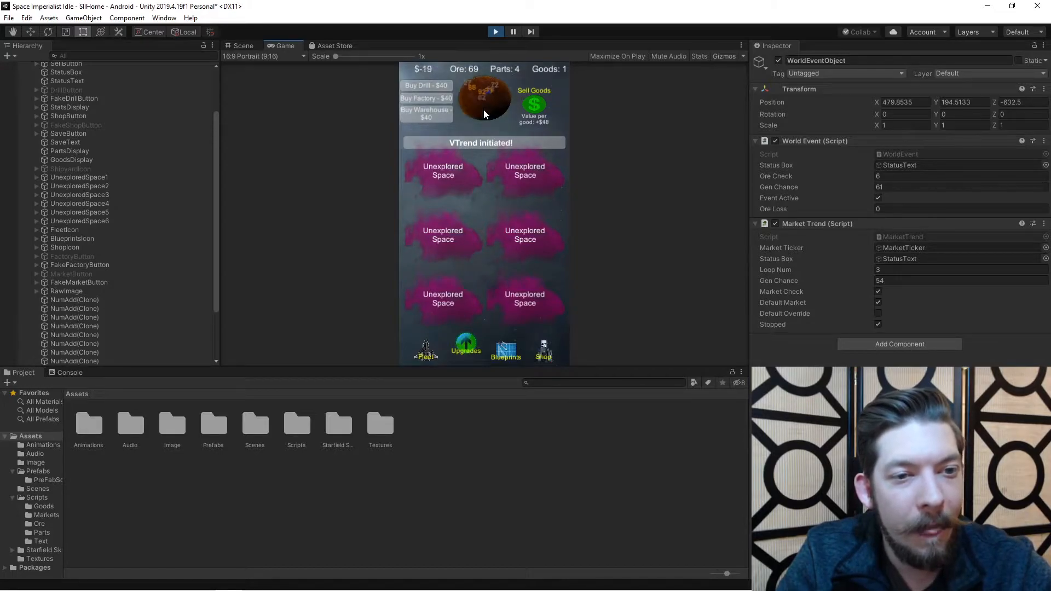
pyautogui.click(484, 101)
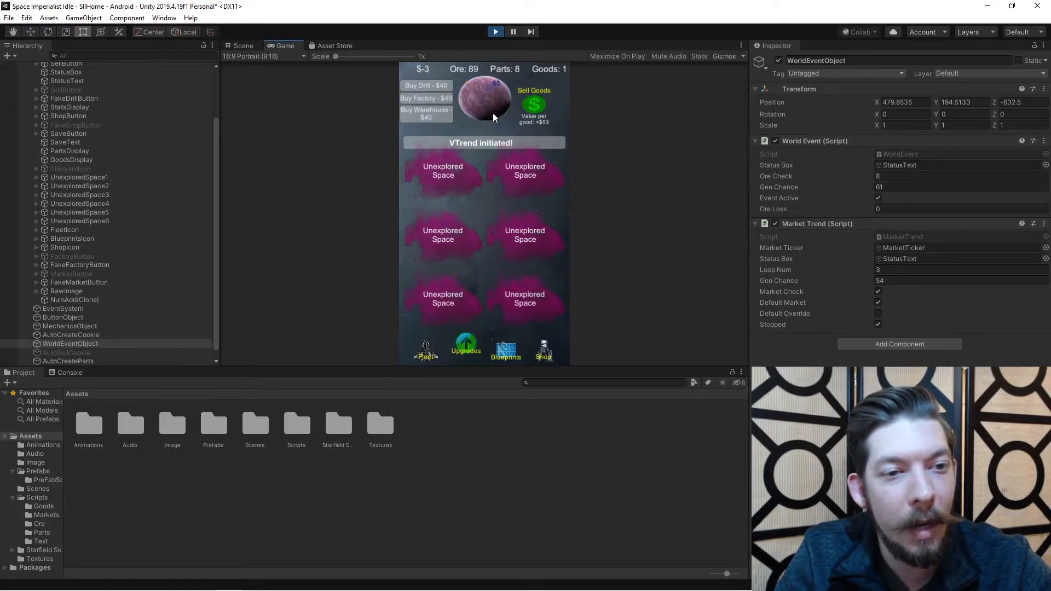
pyautogui.click(484, 104)
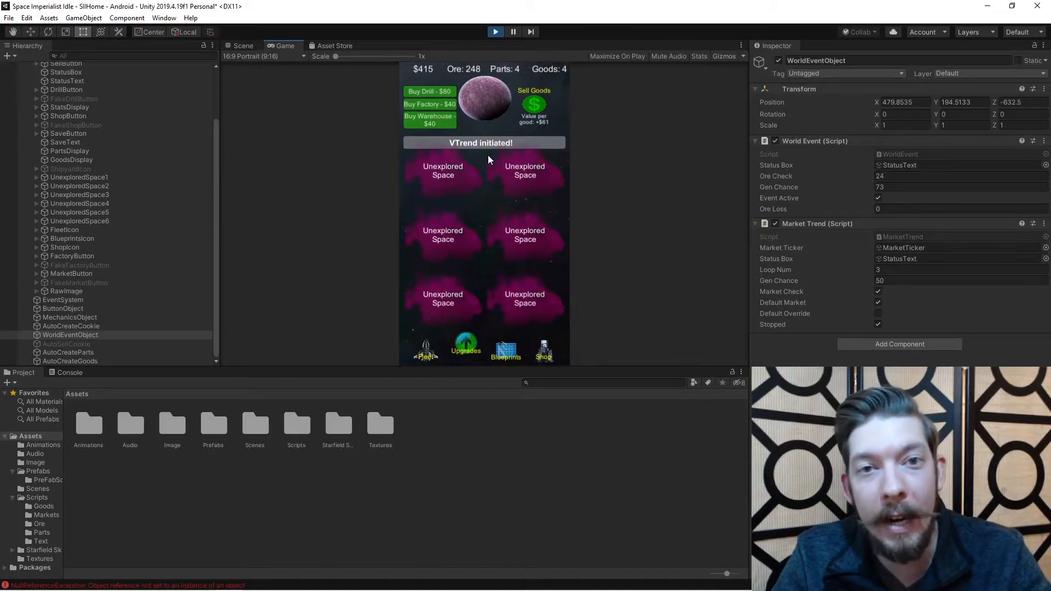
pyautogui.moveTo(567, 240)
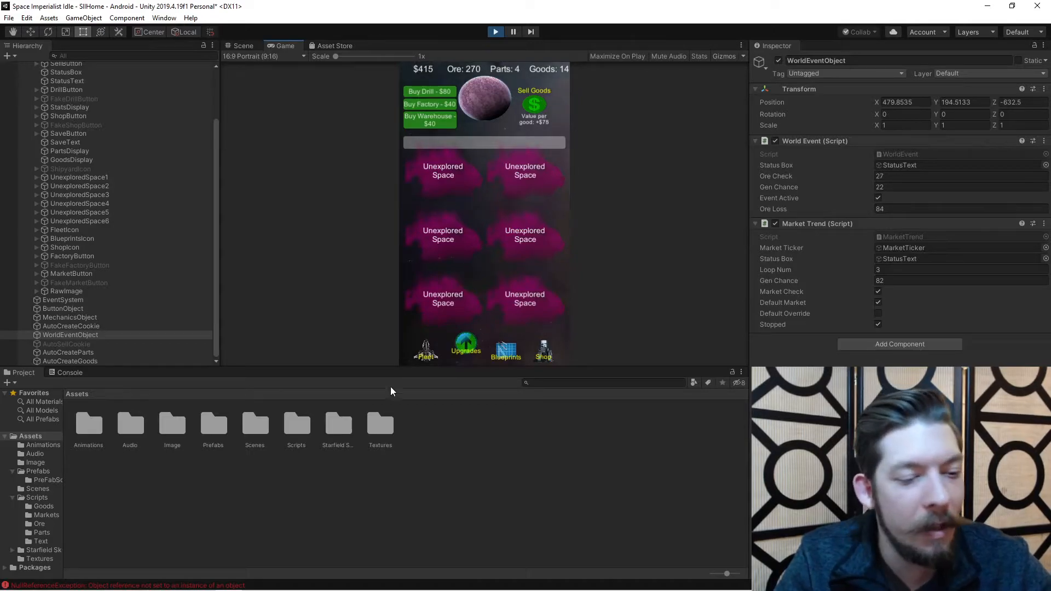
# - Switch to the timesheet and select the default market behavior entry in row 57
pyautogui.click(120, 579)
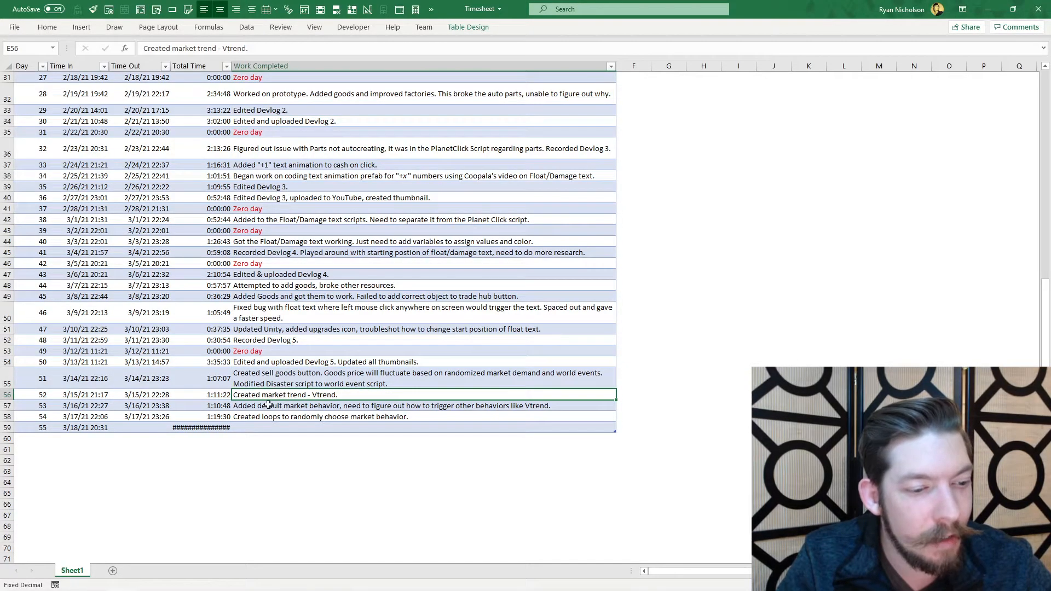
pyautogui.click(302, 406)
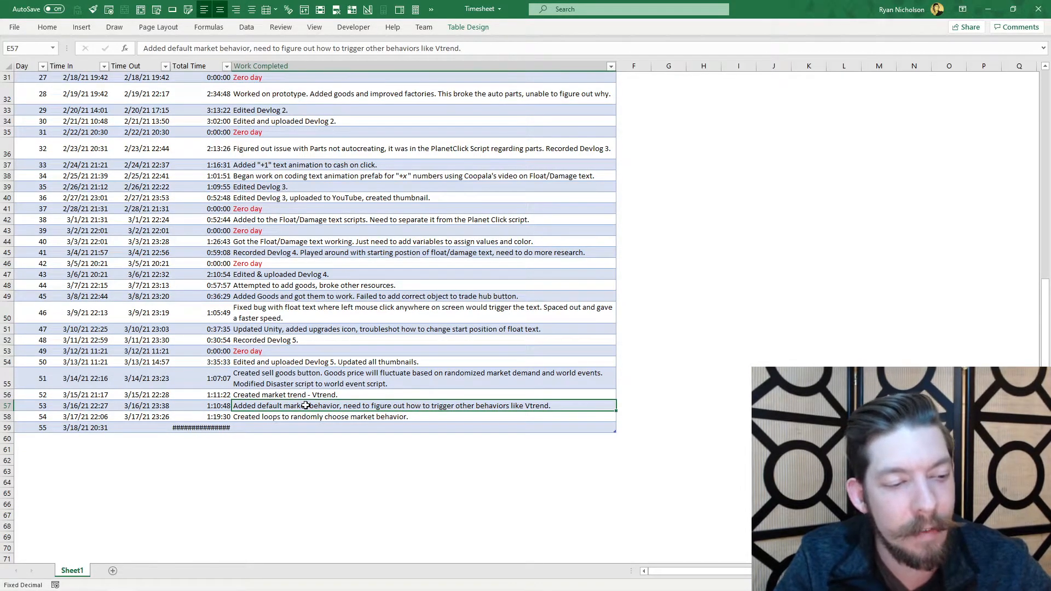
pyautogui.moveTo(415, 406)
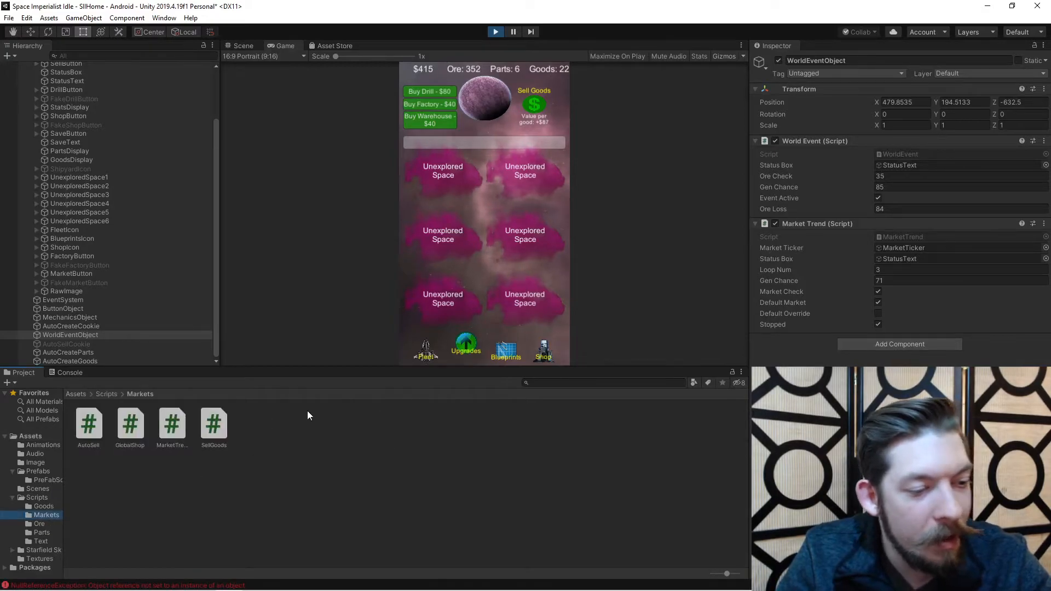
# - Open MarketTrend from Assets > Scripts > Markets in VS Code
pyautogui.click(172, 423)
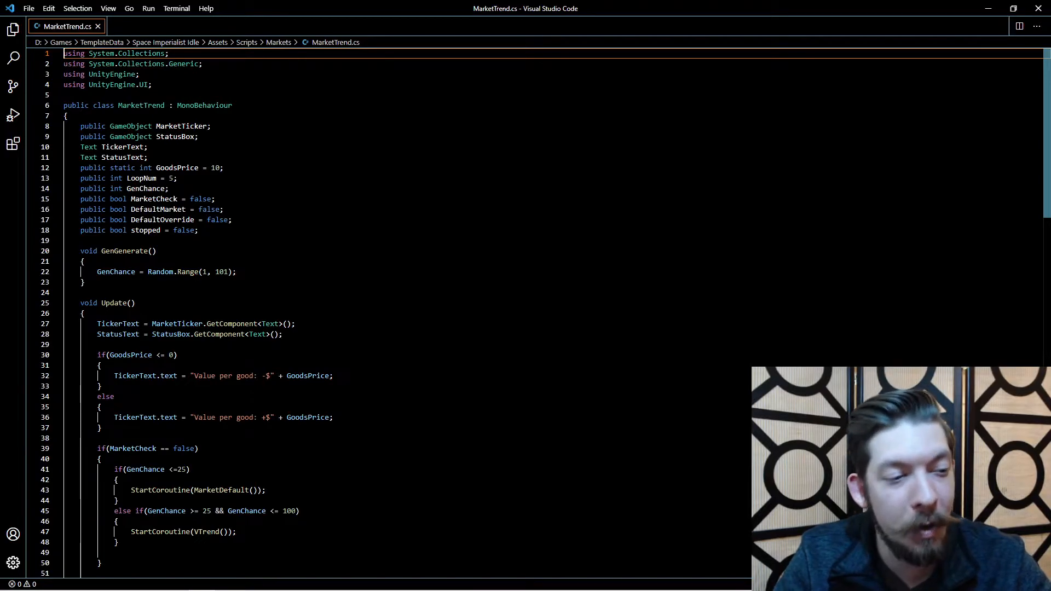
pyautogui.scroll(-3)
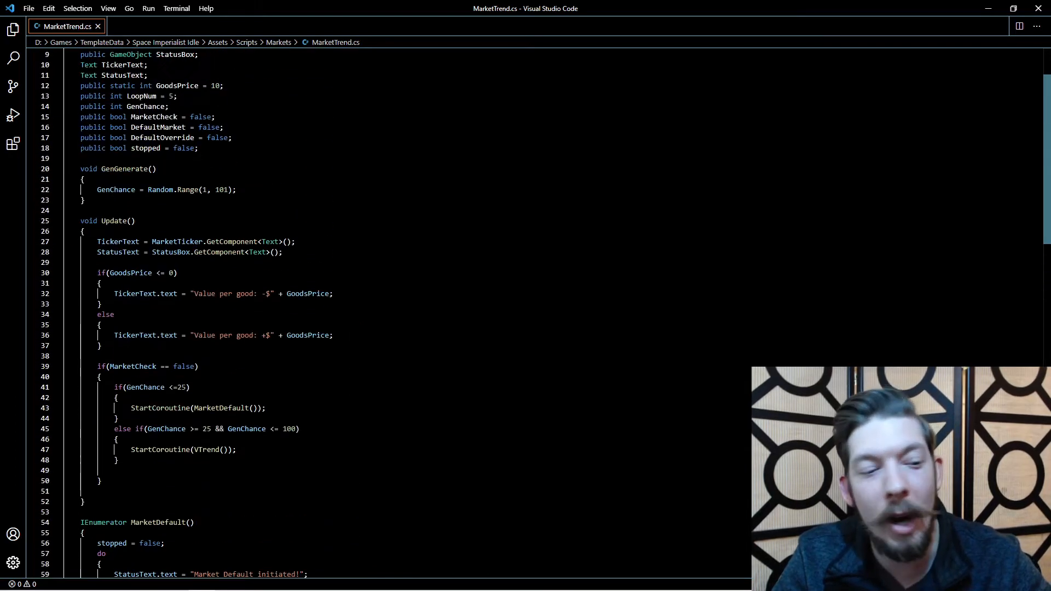
pyautogui.scroll(-3)
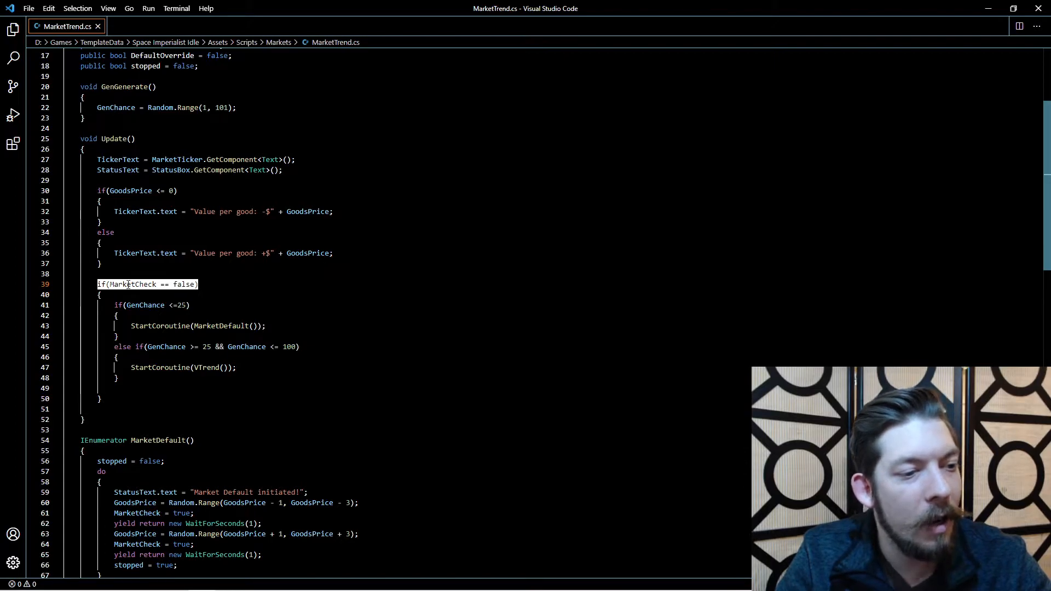
pyautogui.scroll(-3)
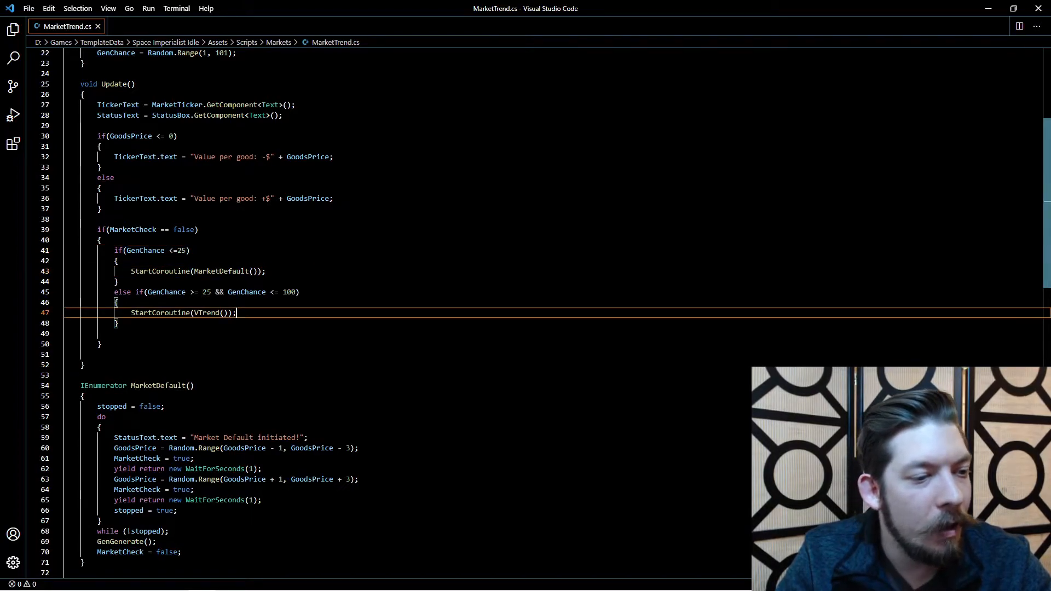
pyautogui.doubleClick(206, 291)
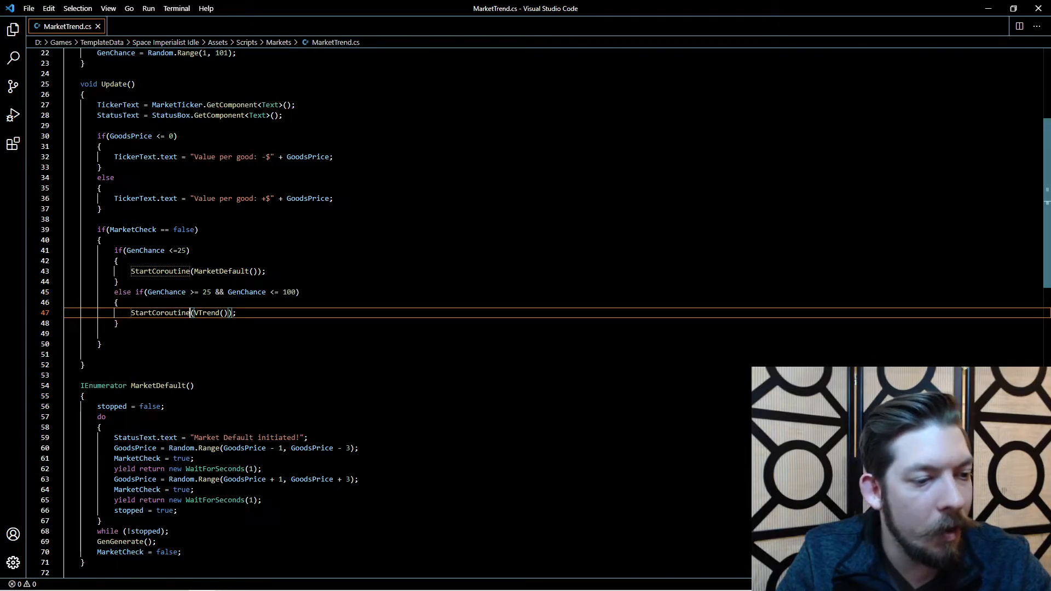
pyautogui.doubleClick(207, 312)
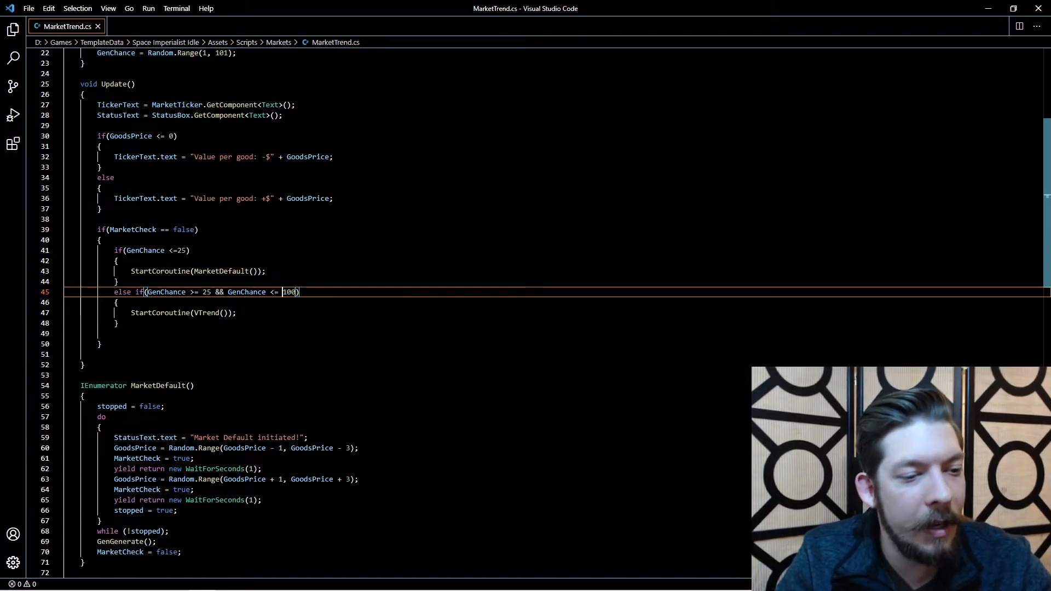
pyautogui.scroll(-3)
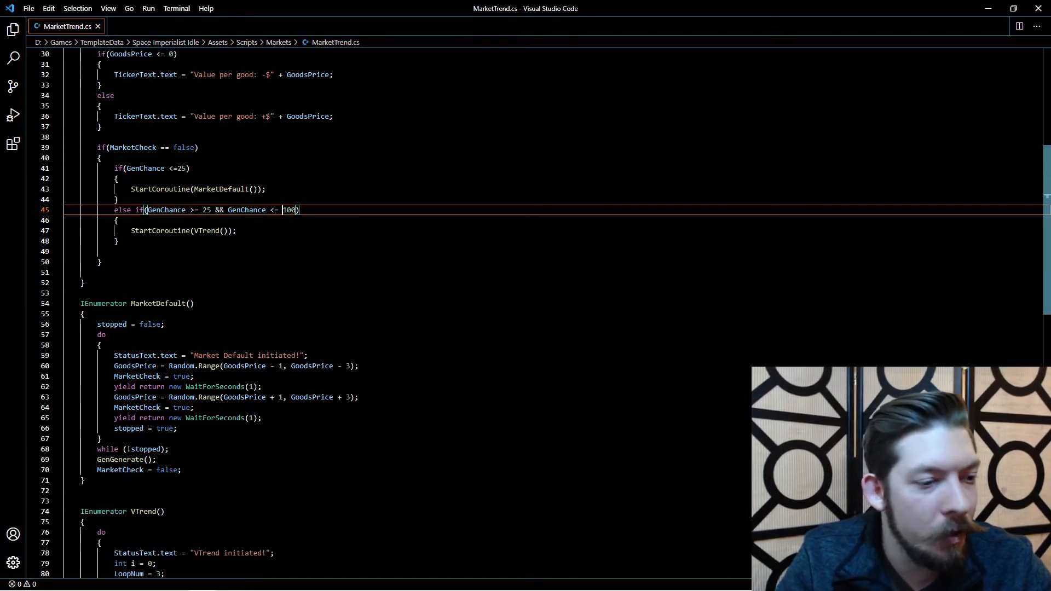
pyautogui.scroll(-3)
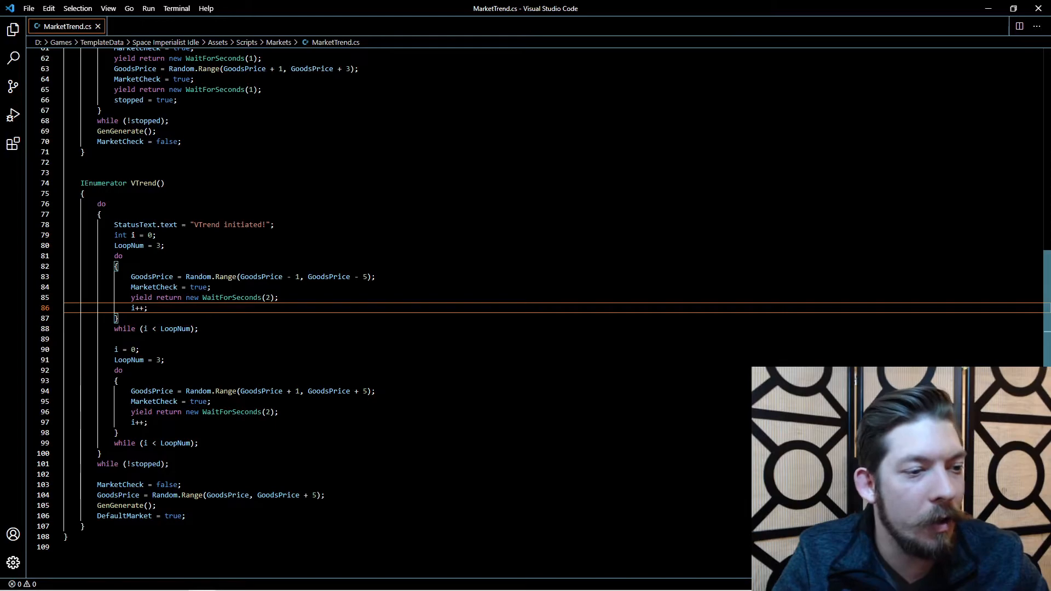
pyautogui.scroll(-3)
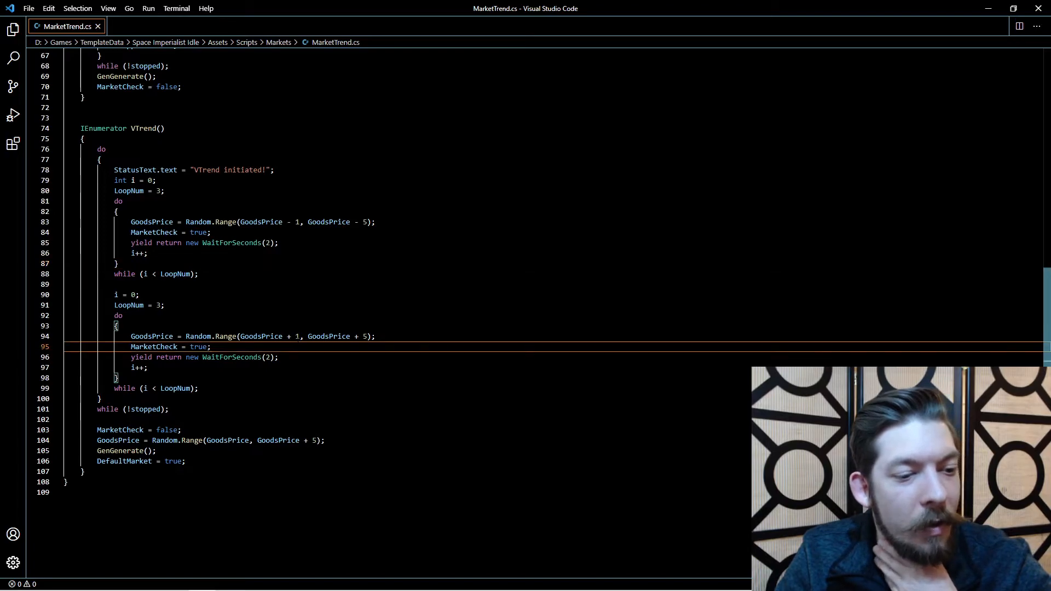
pyautogui.scroll(-3)
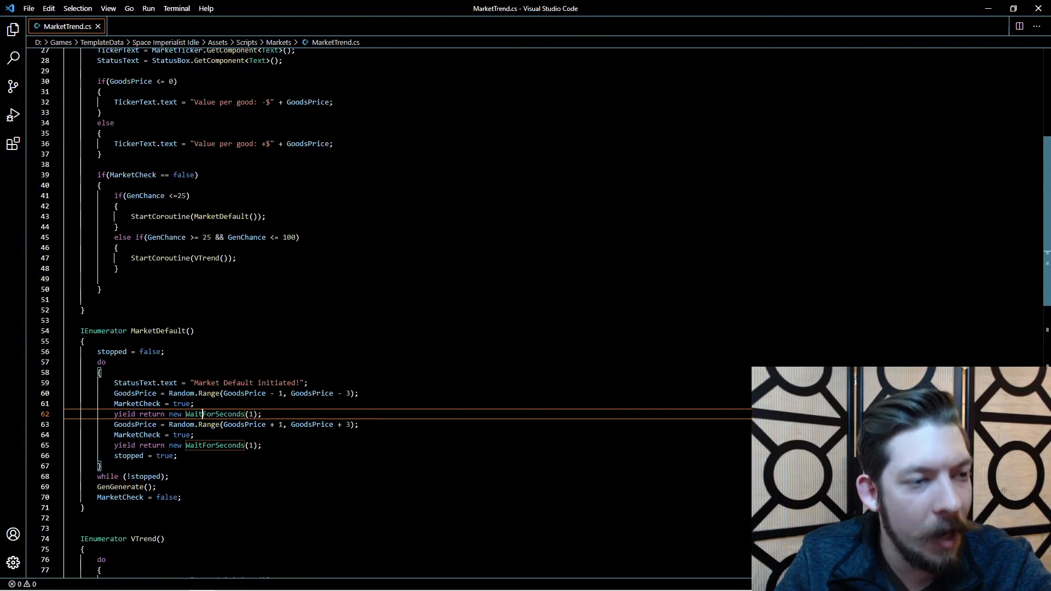
# - Read through Update() and MarketDefault() in MarketTrend.cs, highlighting a block of code
pyautogui.scroll(3)
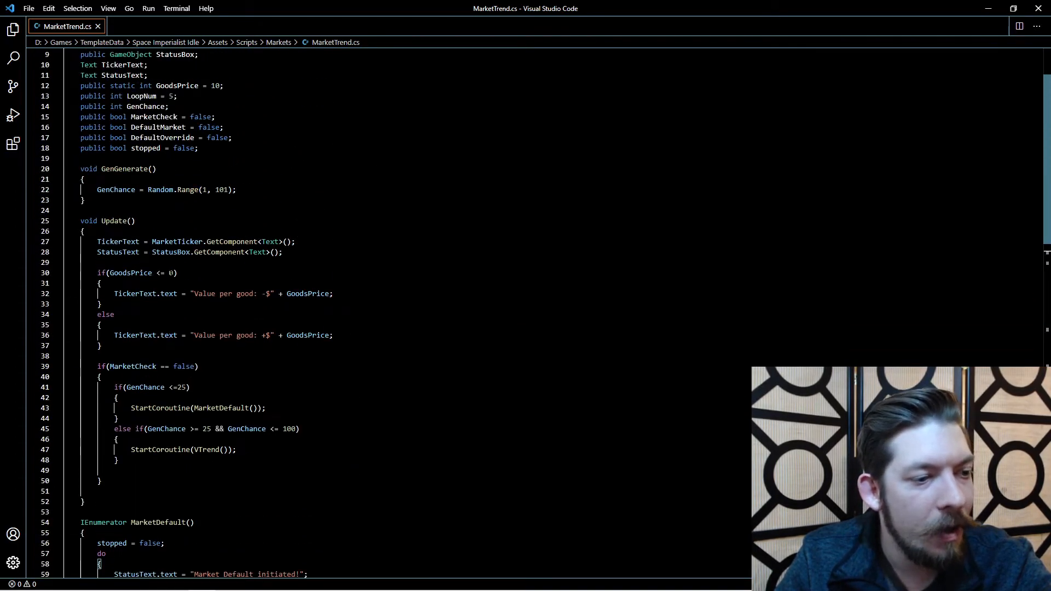
pyautogui.scroll(-3)
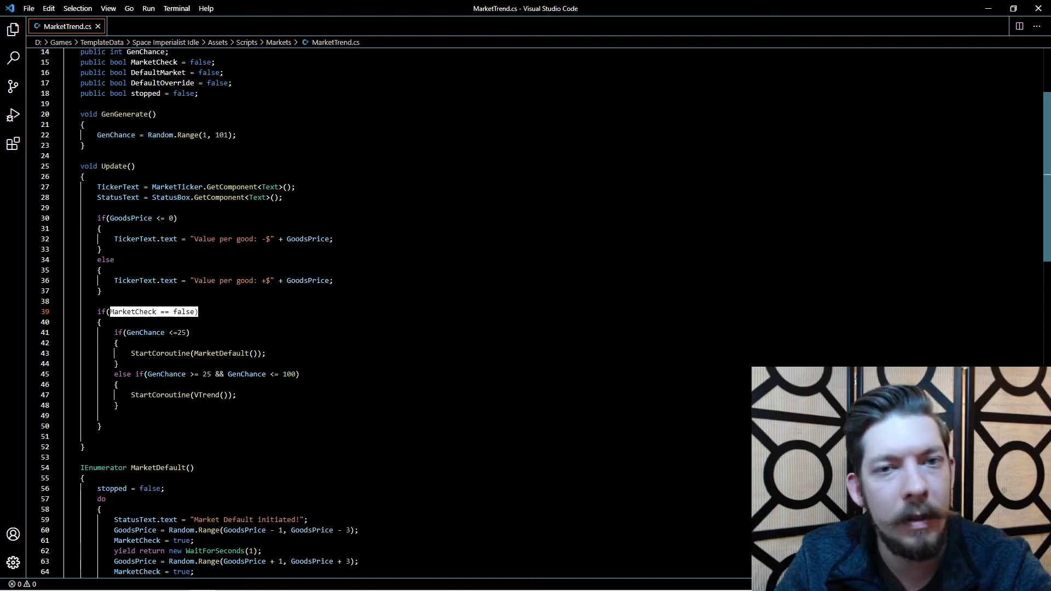
pyautogui.scroll(-3)
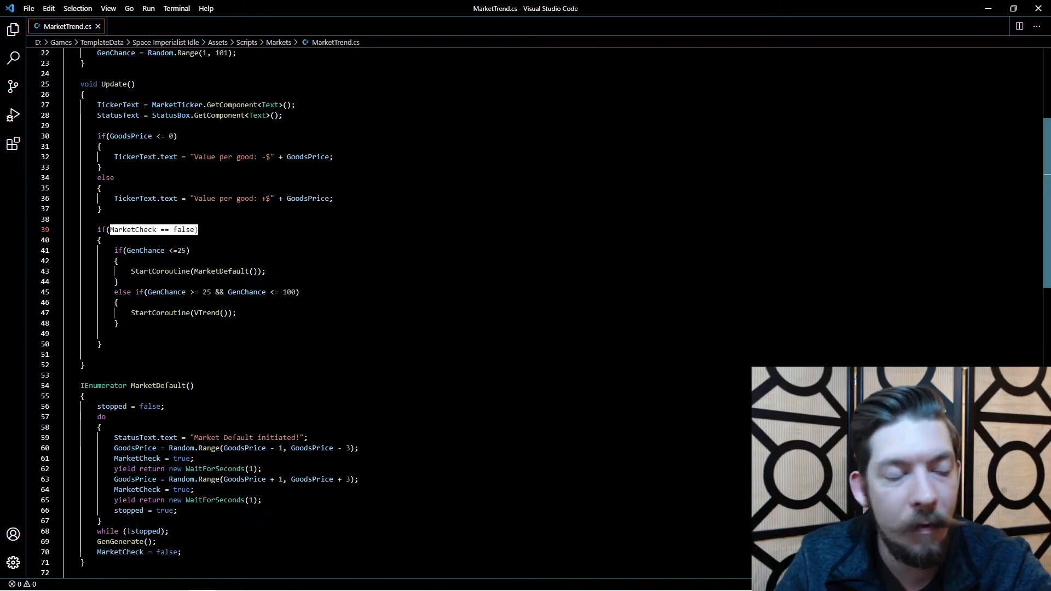
pyautogui.scroll(-3)
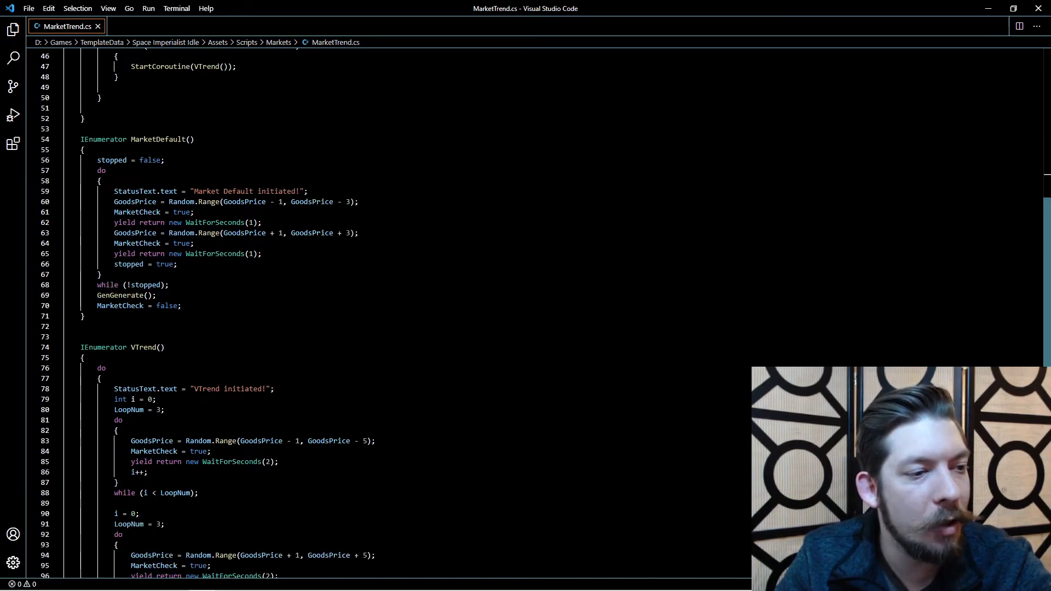
pyautogui.moveTo(114, 191); pyautogui.dragTo(177, 264)
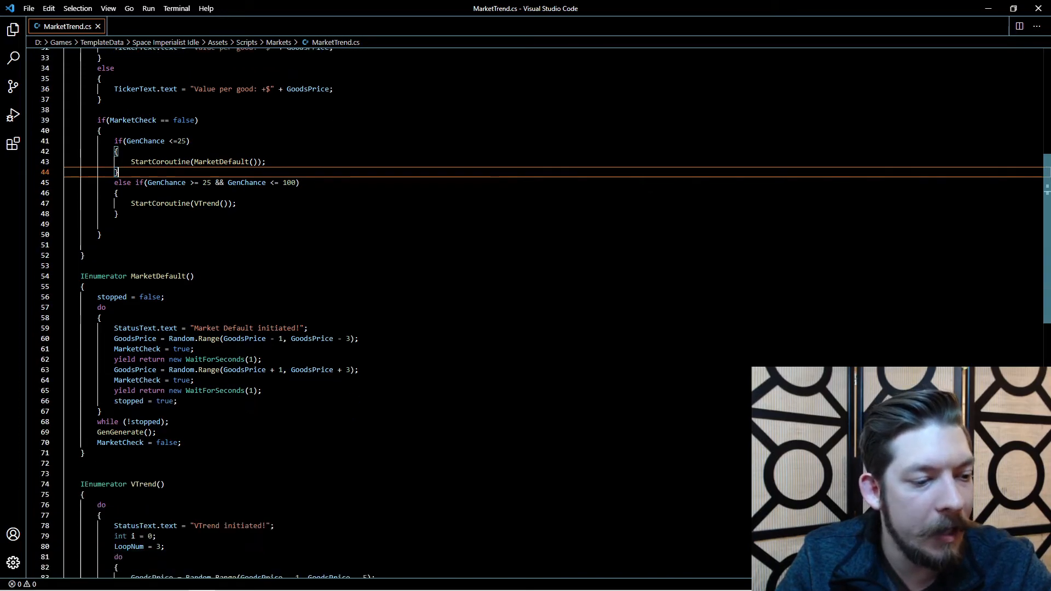
pyautogui.scroll(-3)
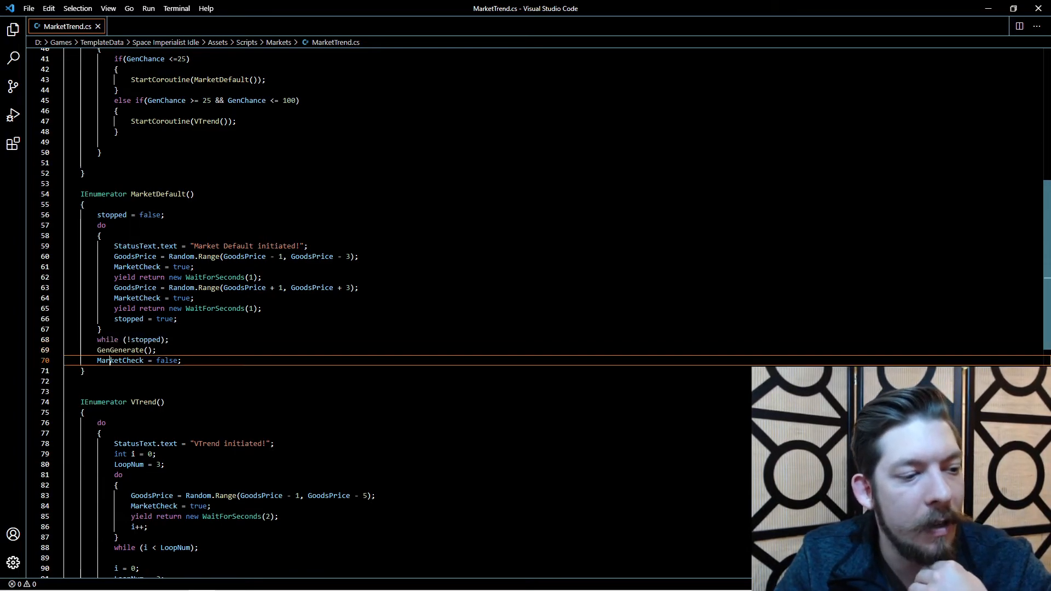
pyautogui.scroll(-3)
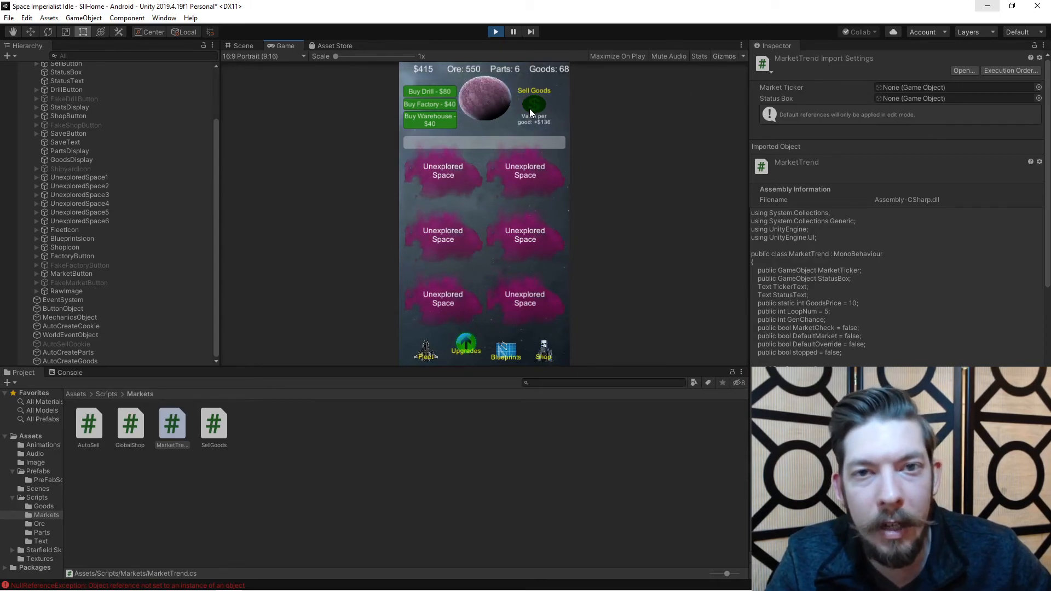
# - Press Sell Goods repeatedly until goods reach 0 and money hits $11,184
pyautogui.click(533, 107)
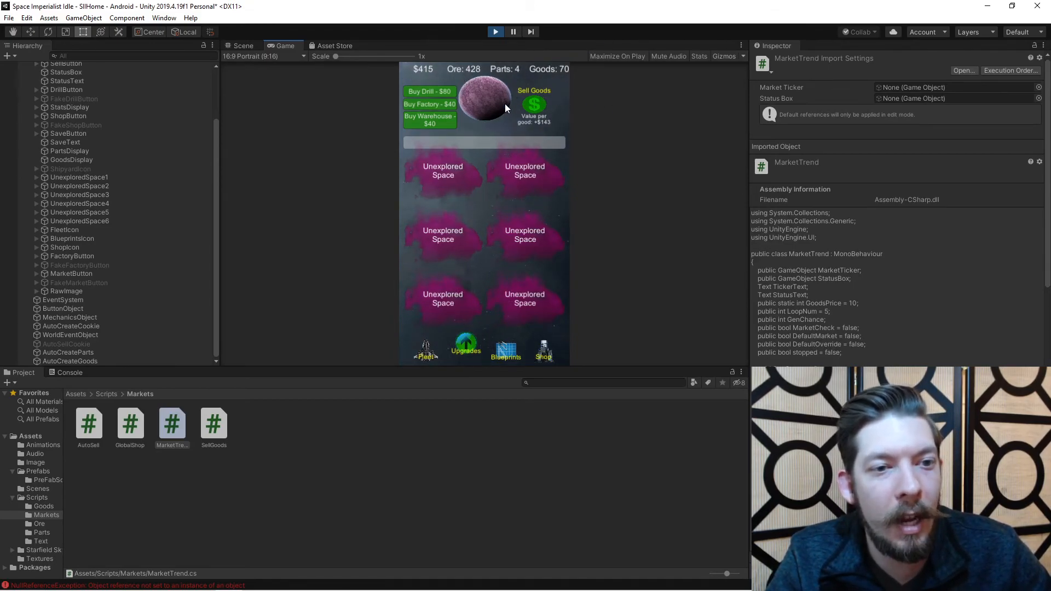
pyautogui.click(534, 107)
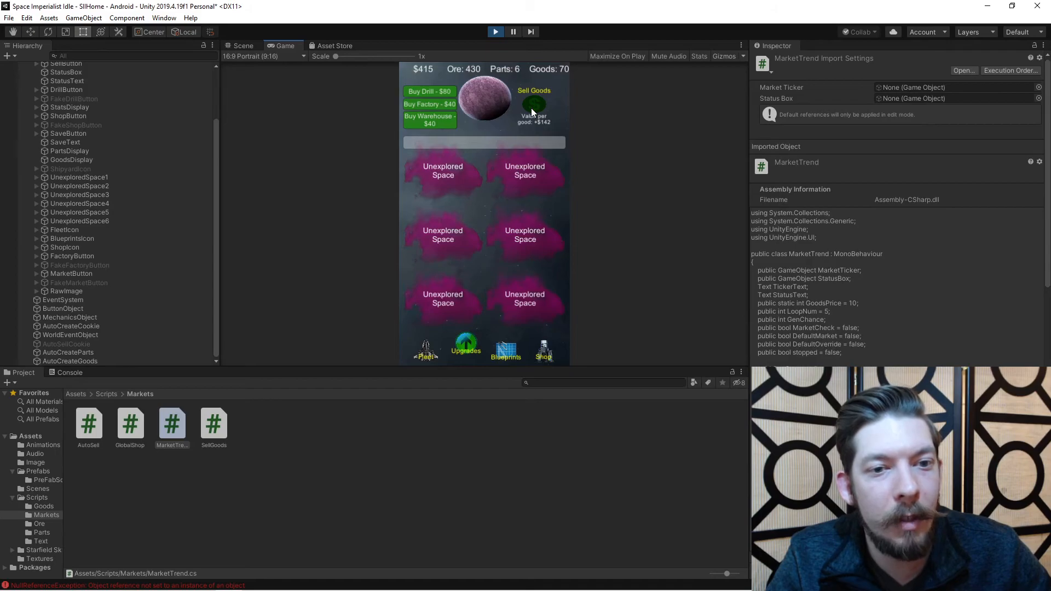
pyautogui.click(535, 106)
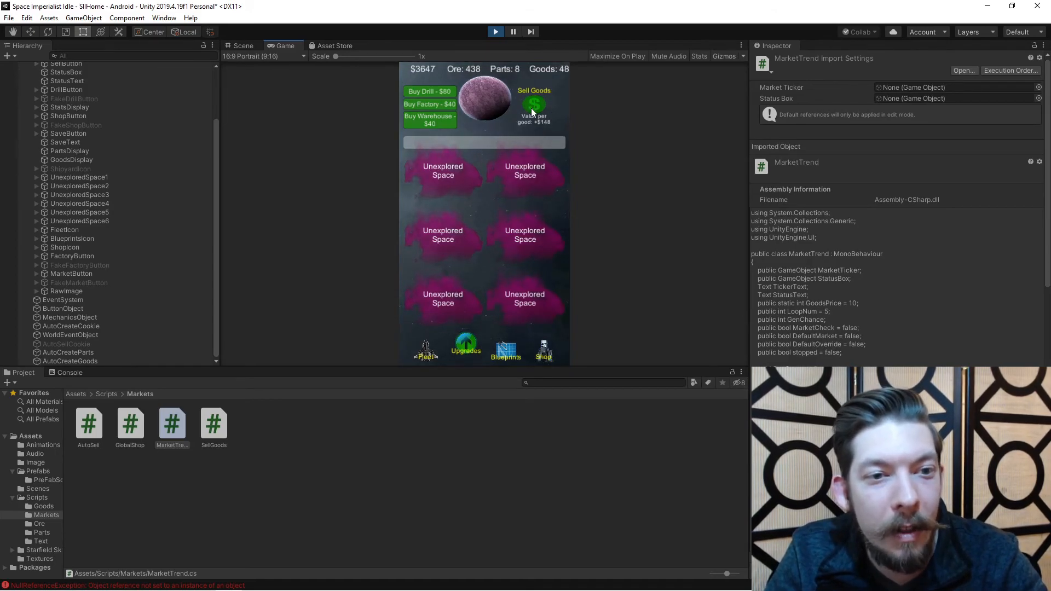
pyautogui.click(535, 104)
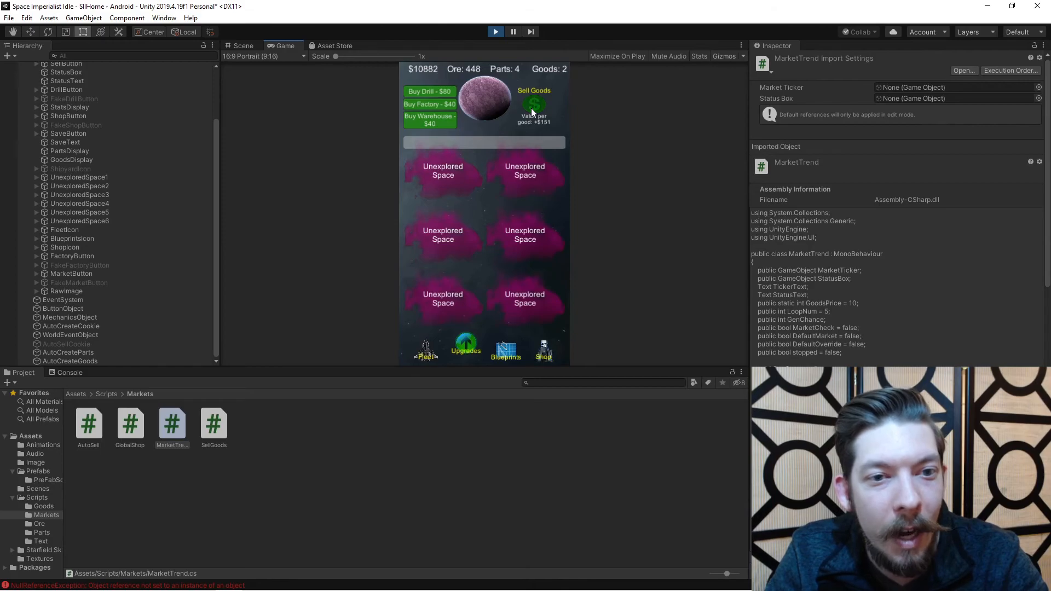
pyautogui.click(535, 105)
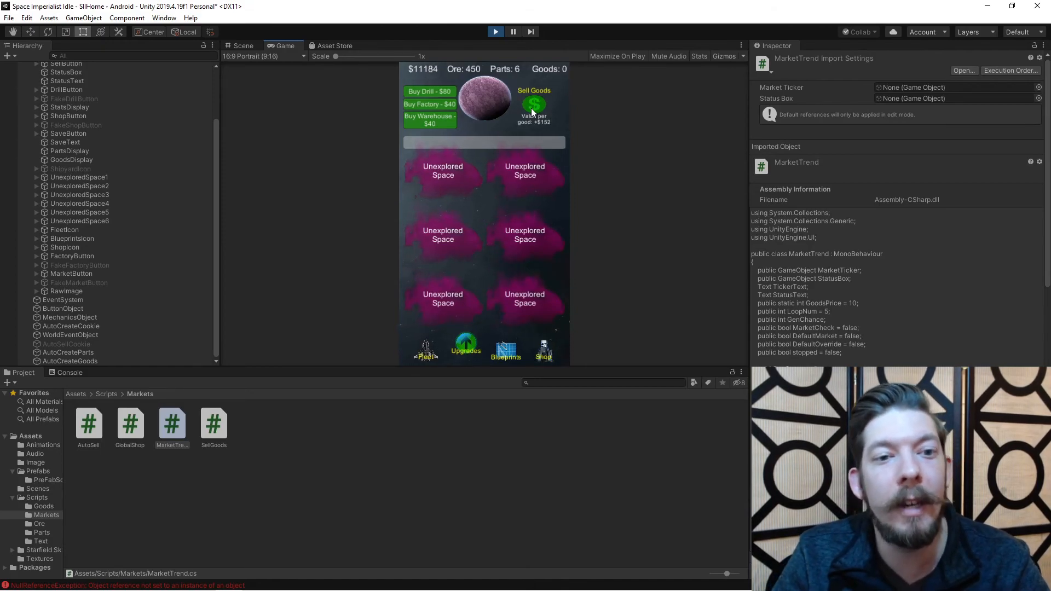